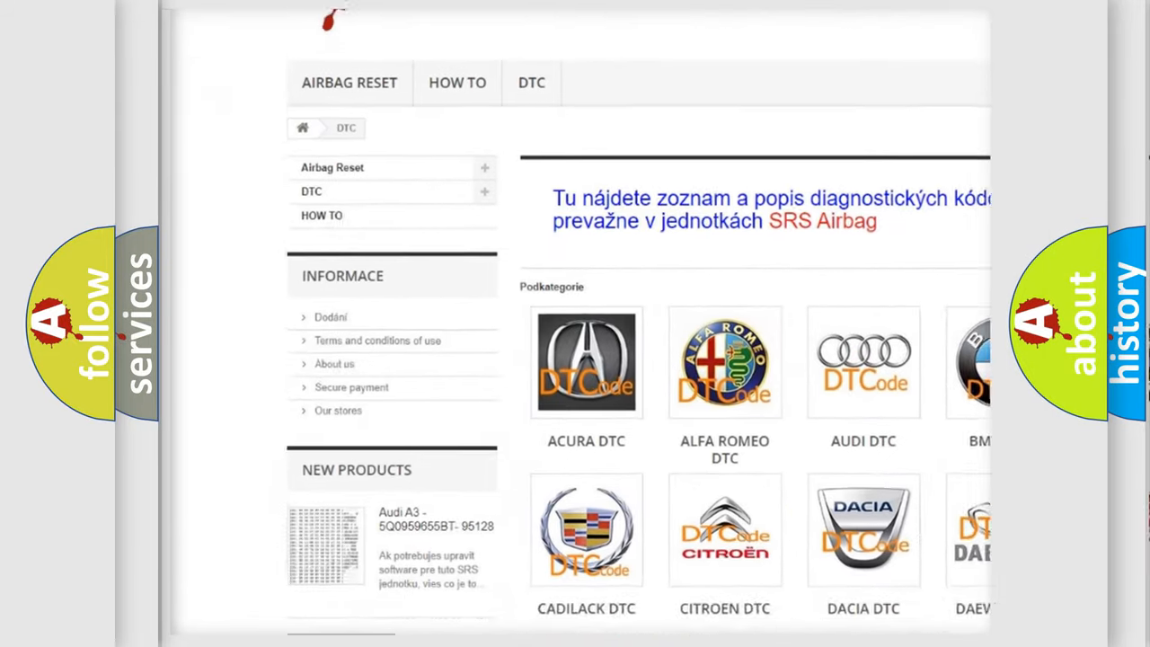
scroll("down", 3)
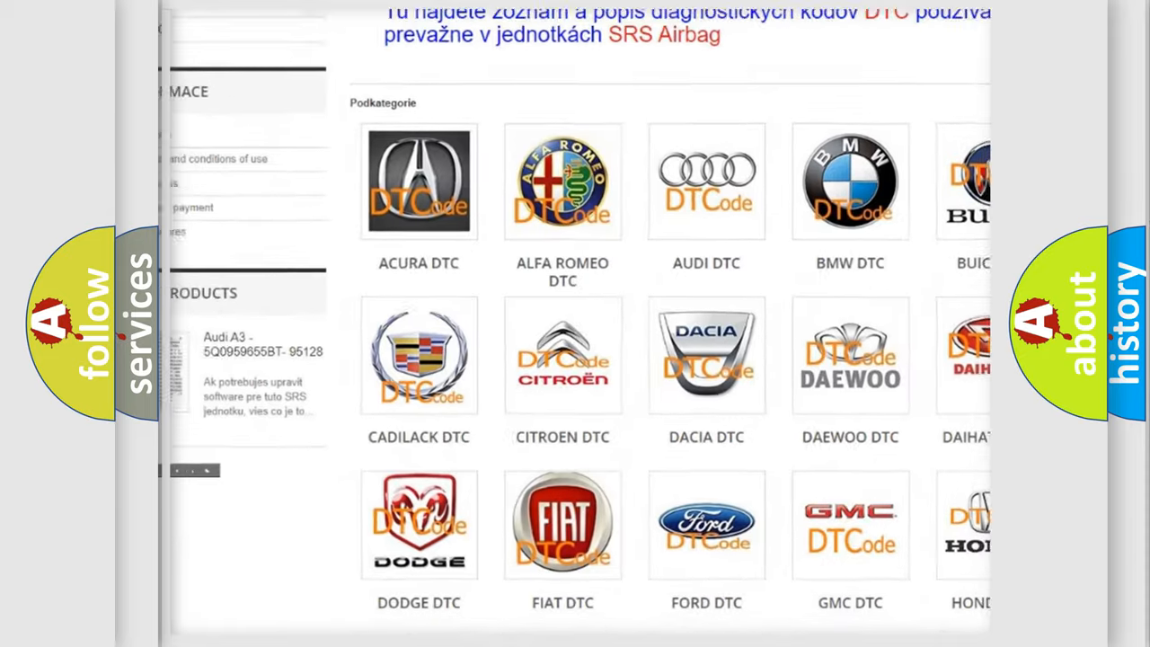
scroll("down", 3)
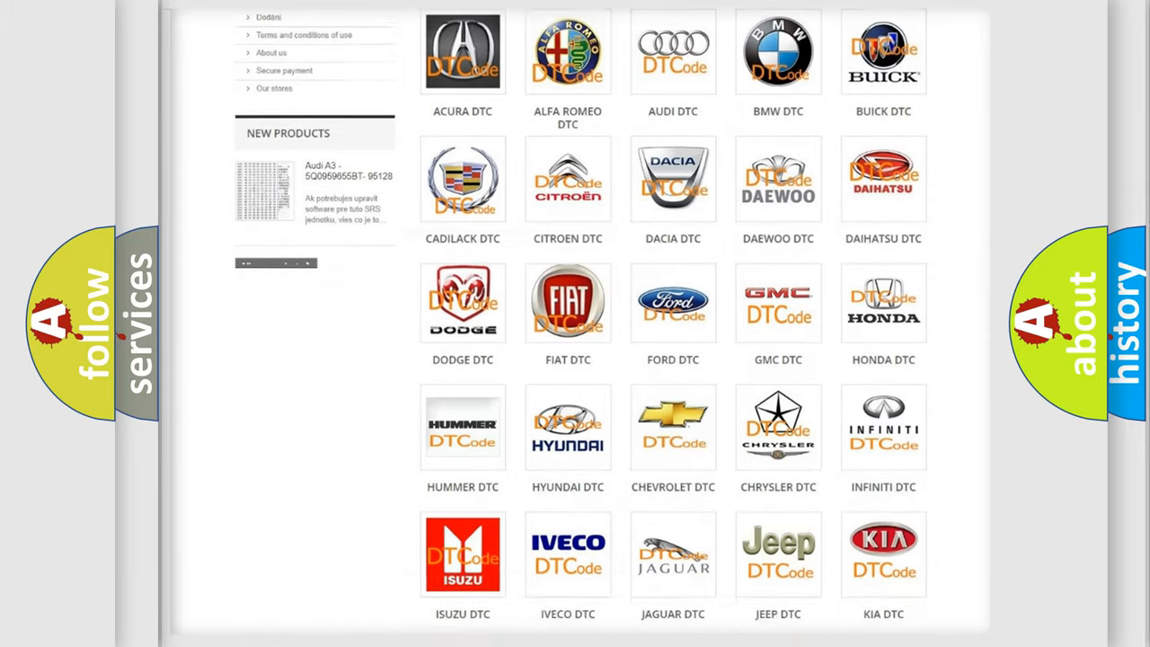
scroll("down", 3)
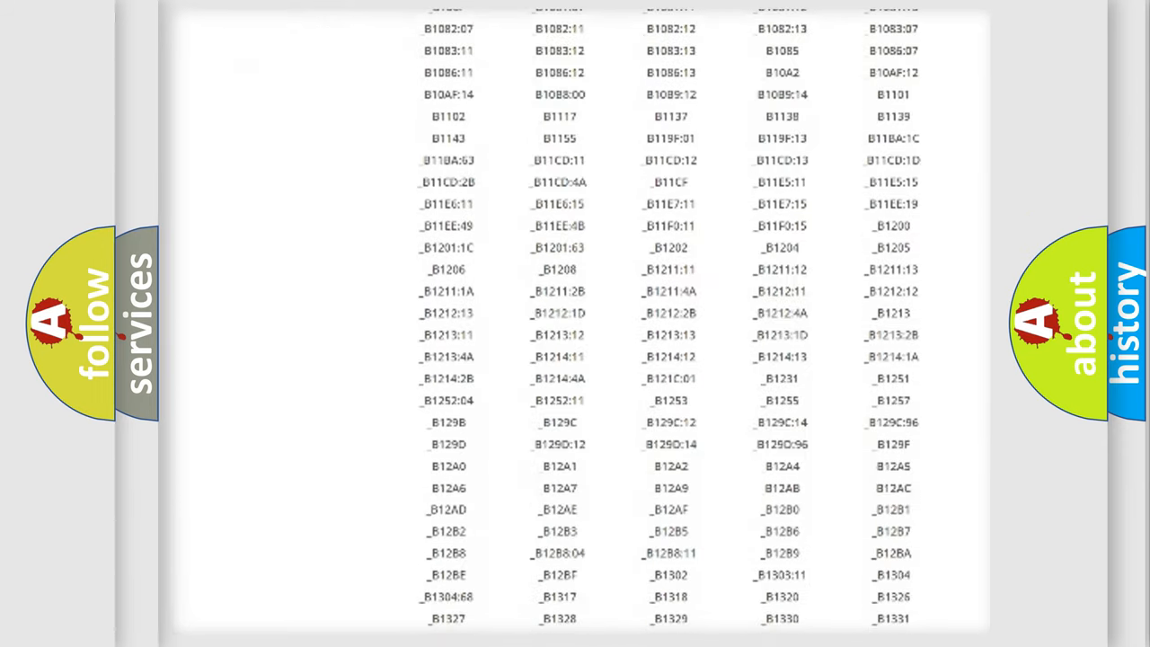
scroll("down", 3)
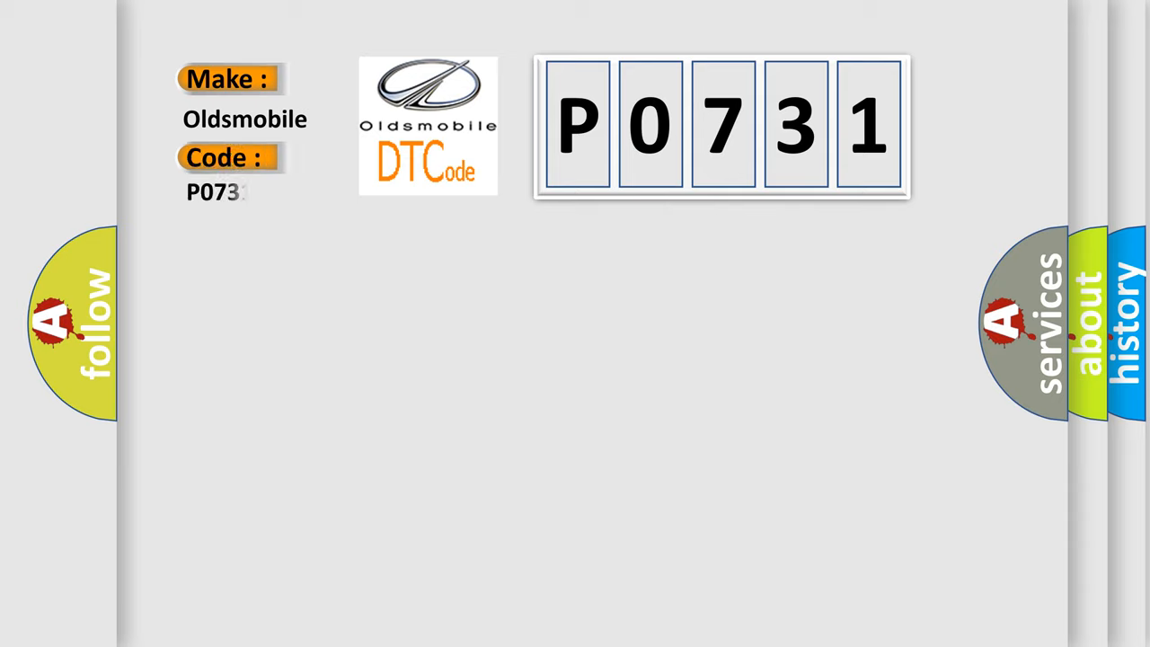
type("1")
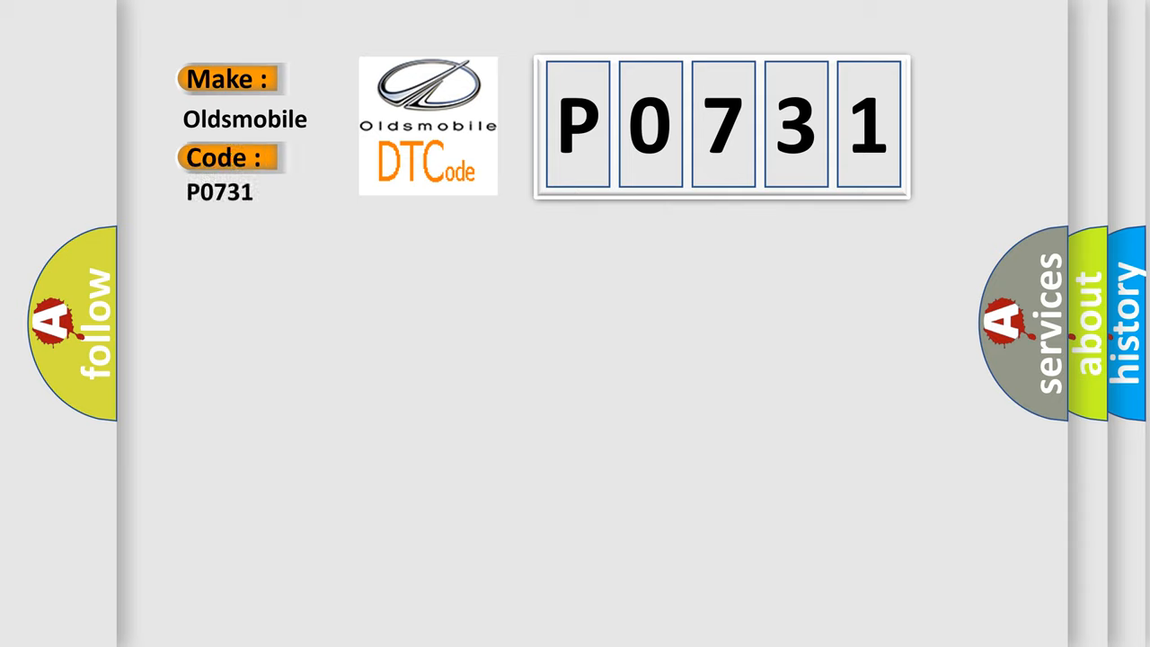